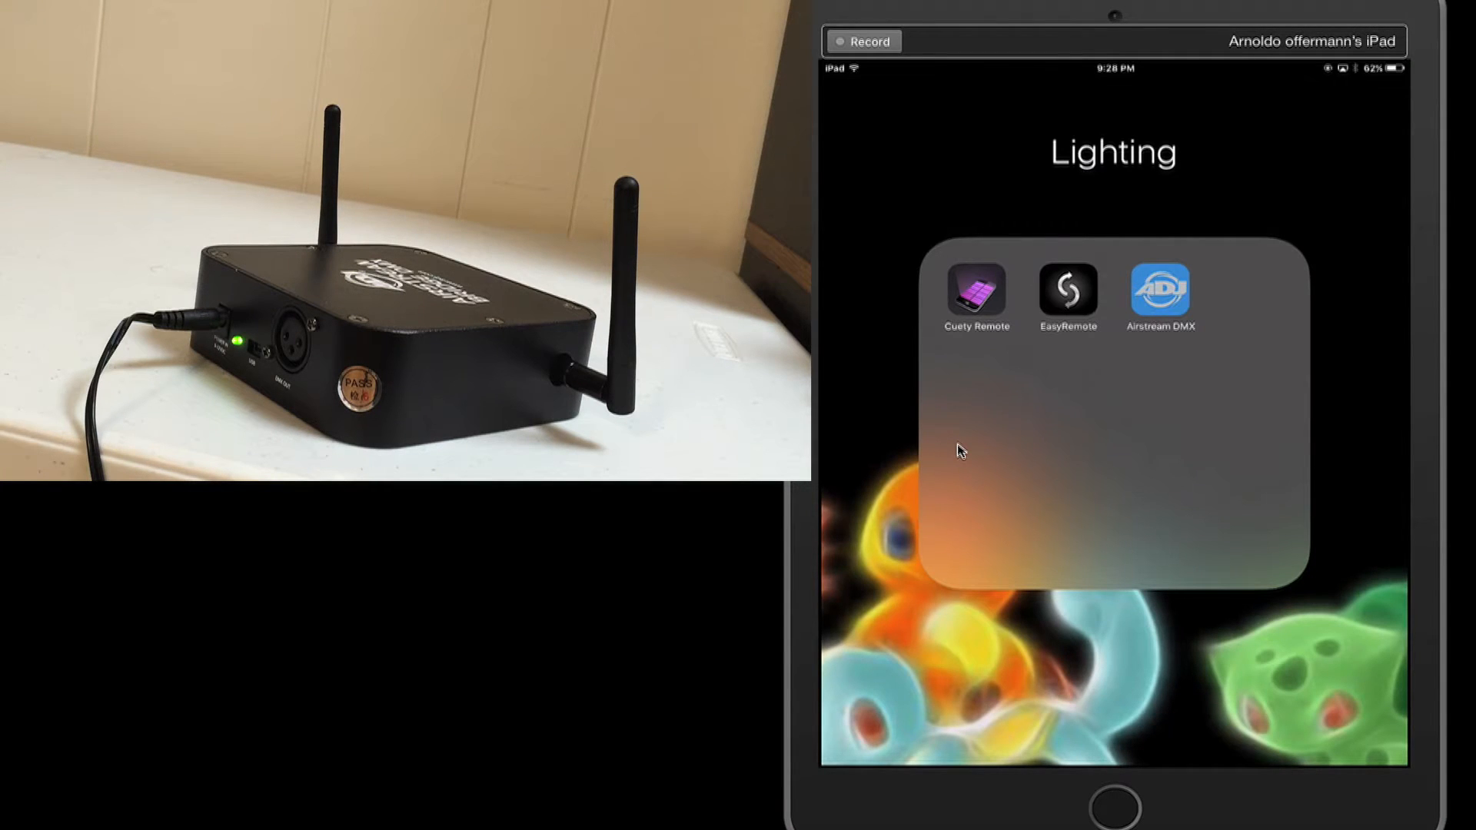
Launch Airstream DMX from the Lighting folder to its empty Fixtures grid.
{"action": "left_click", "coordinate": [1159, 291]}
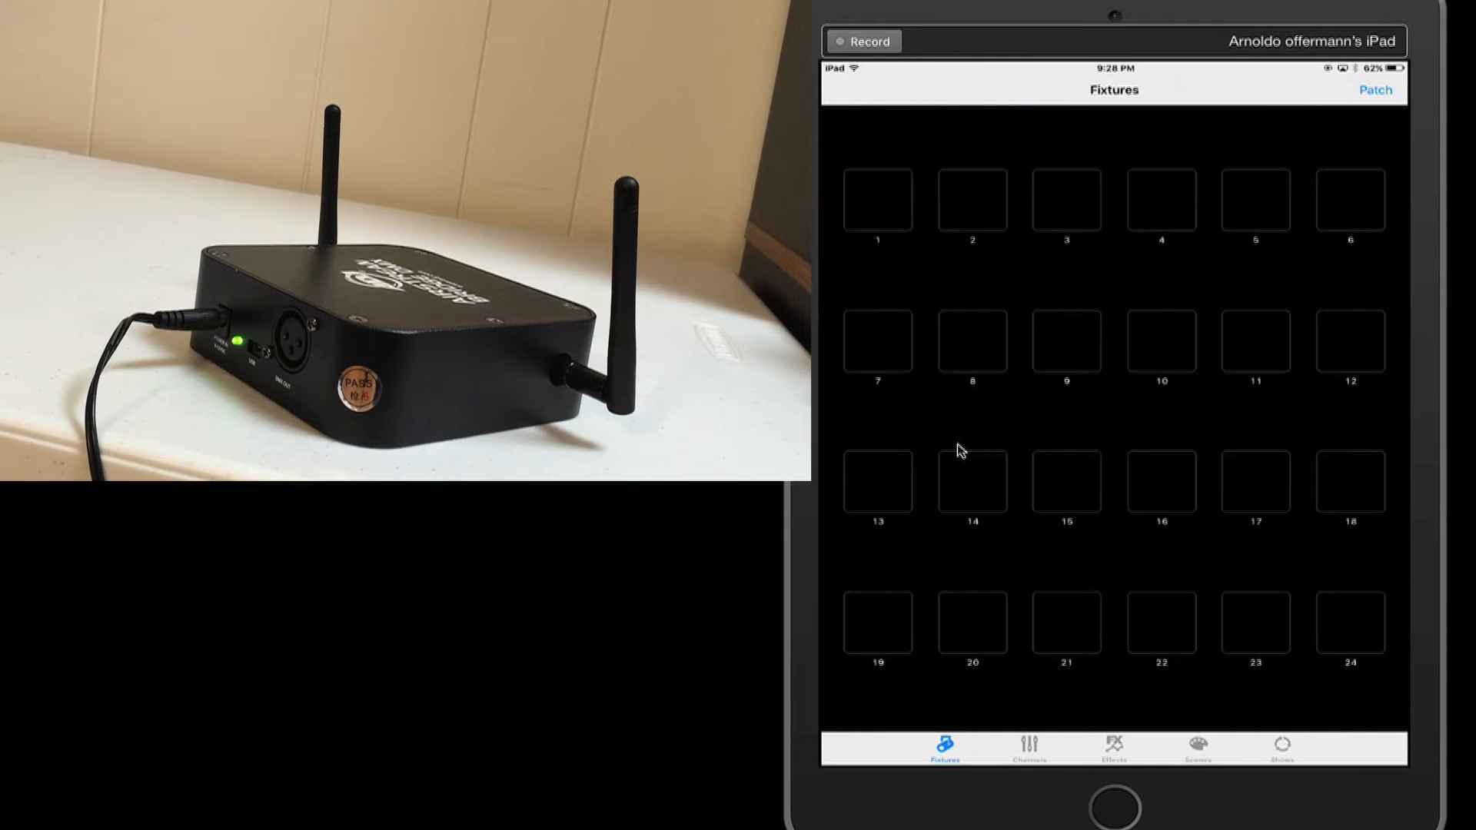
Go through Patch and Bridge Settings to the WiFly channel list with channel 2 selected.
{"action": "left_click", "coordinate": [1372, 89]}
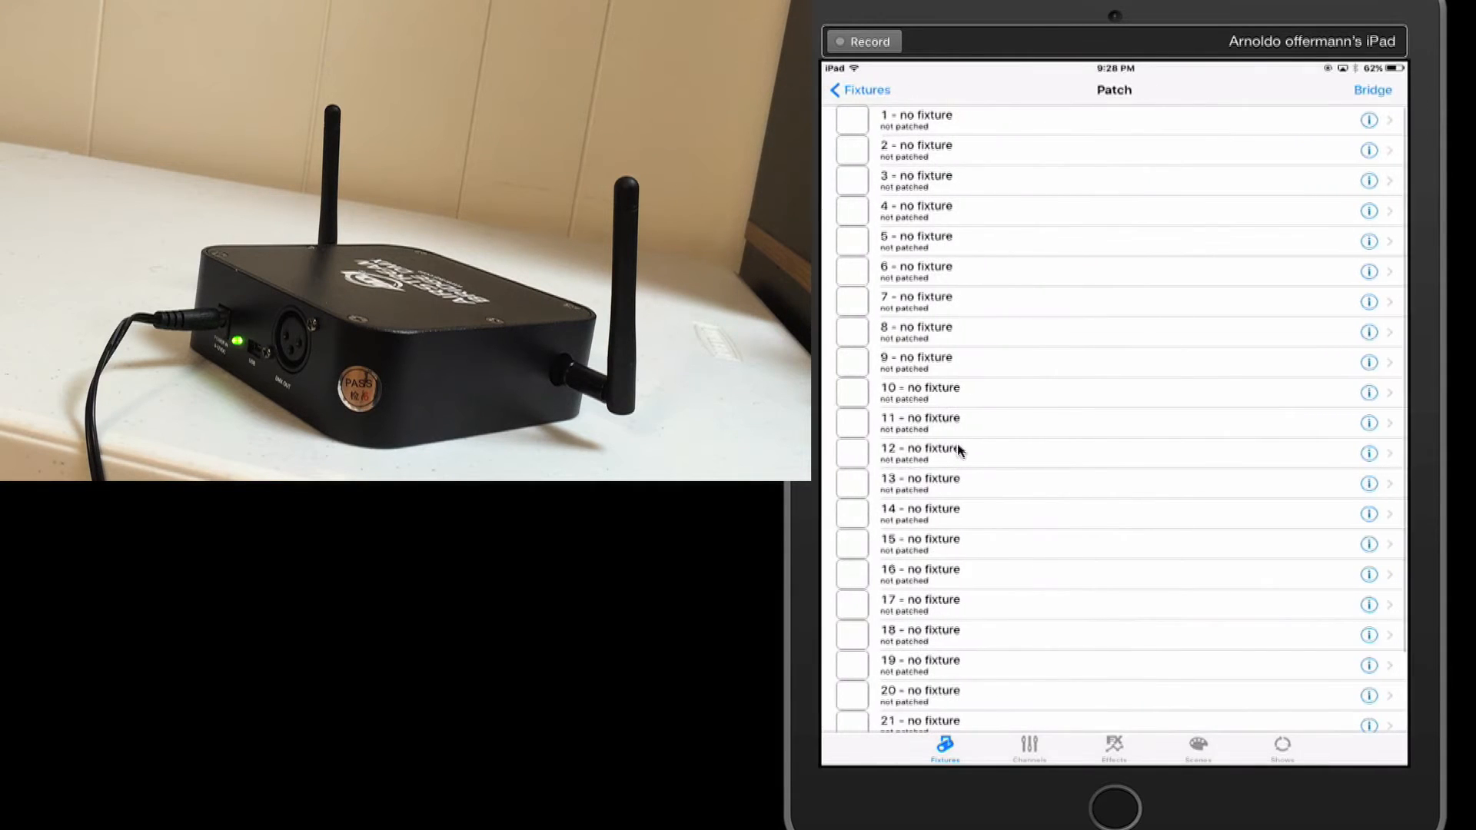
{"action": "left_click", "coordinate": [1373, 89]}
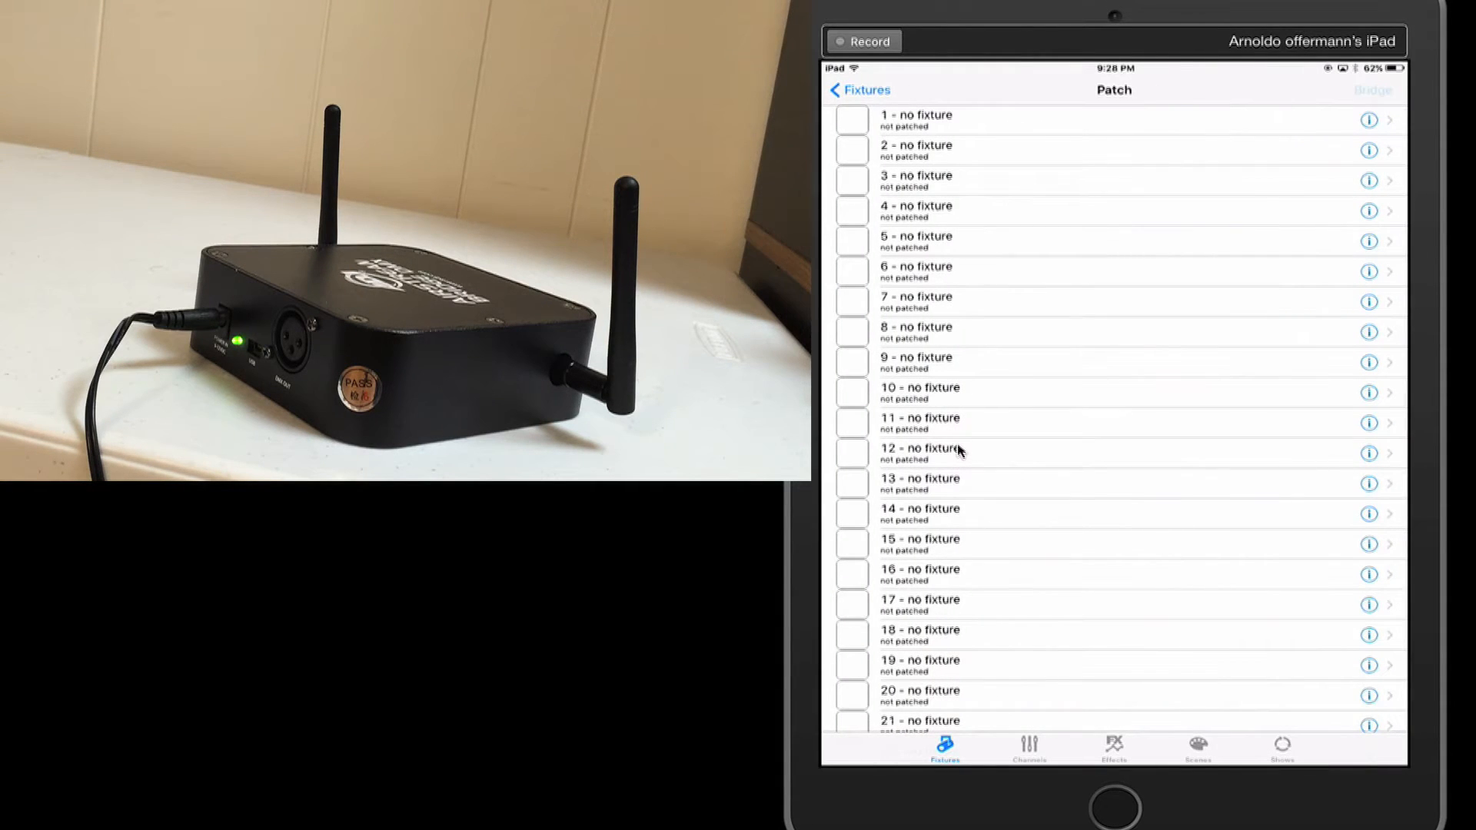
{"action": "left_click", "coordinate": [1374, 89]}
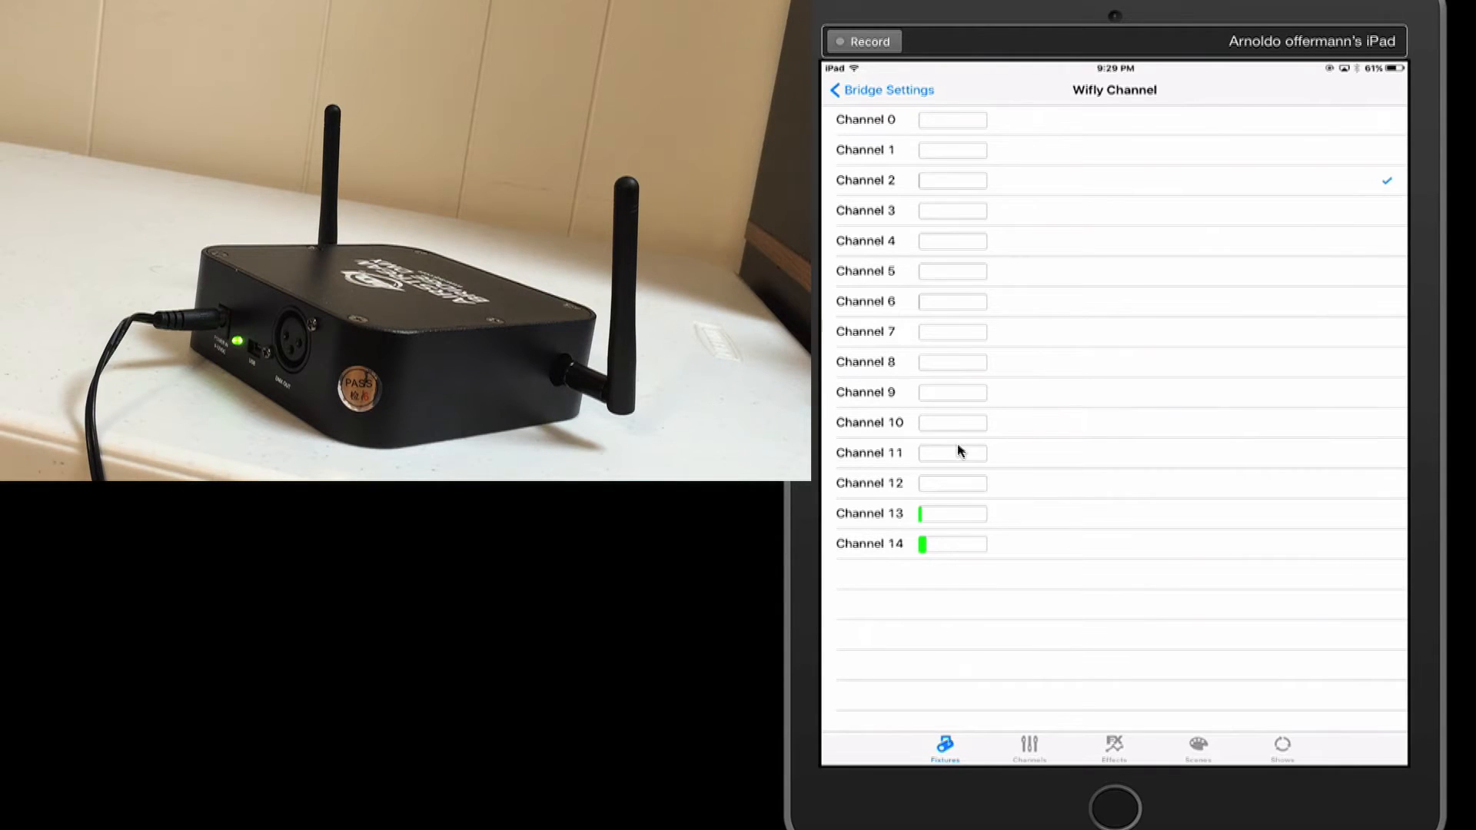
Review the network channel list, then return to Bridge Settings showing WiFly 2 and network 03.
{"action": "left_click", "coordinate": [879, 90]}
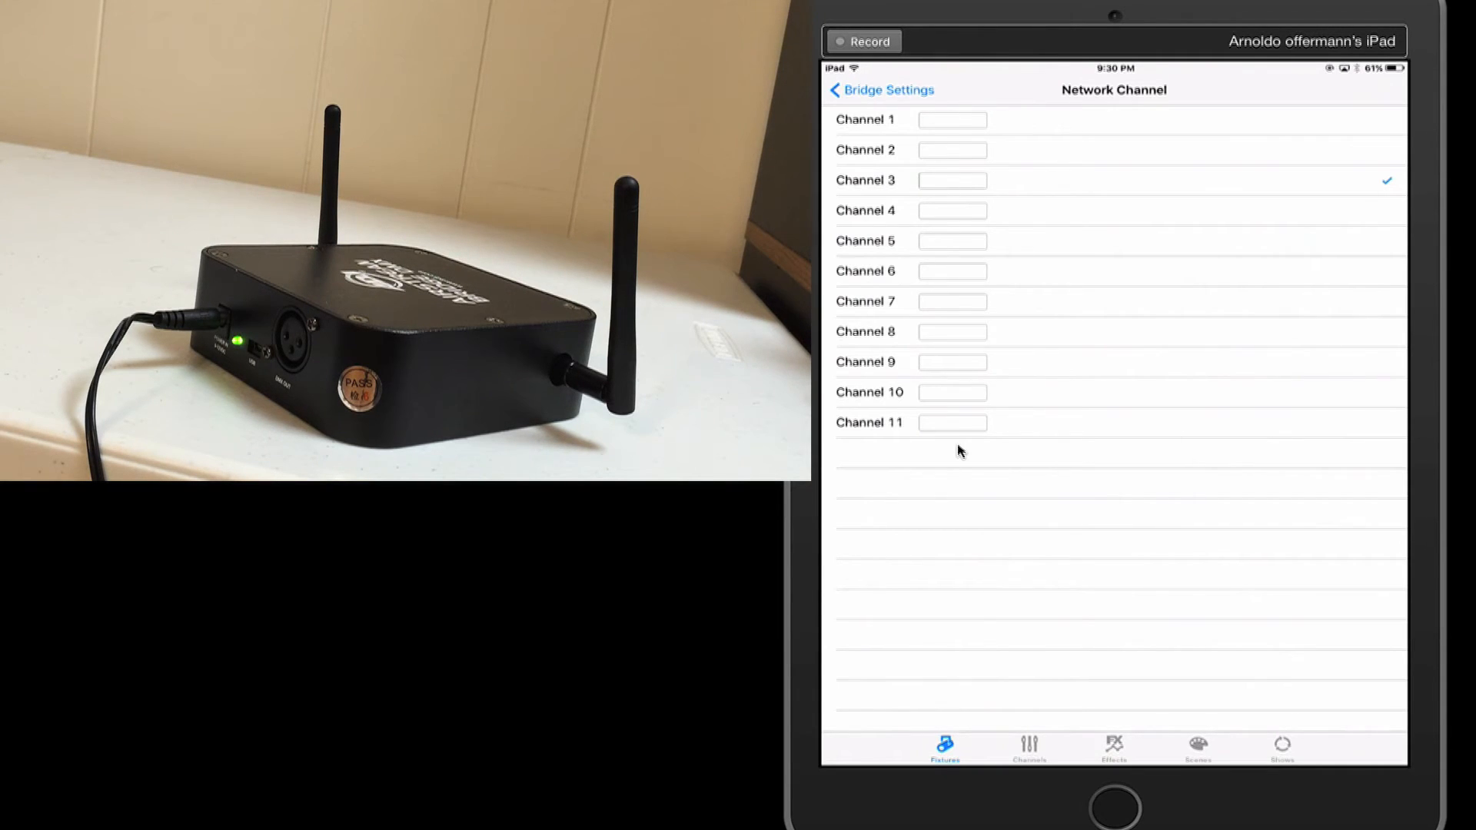
{"action": "left_click", "coordinate": [879, 89]}
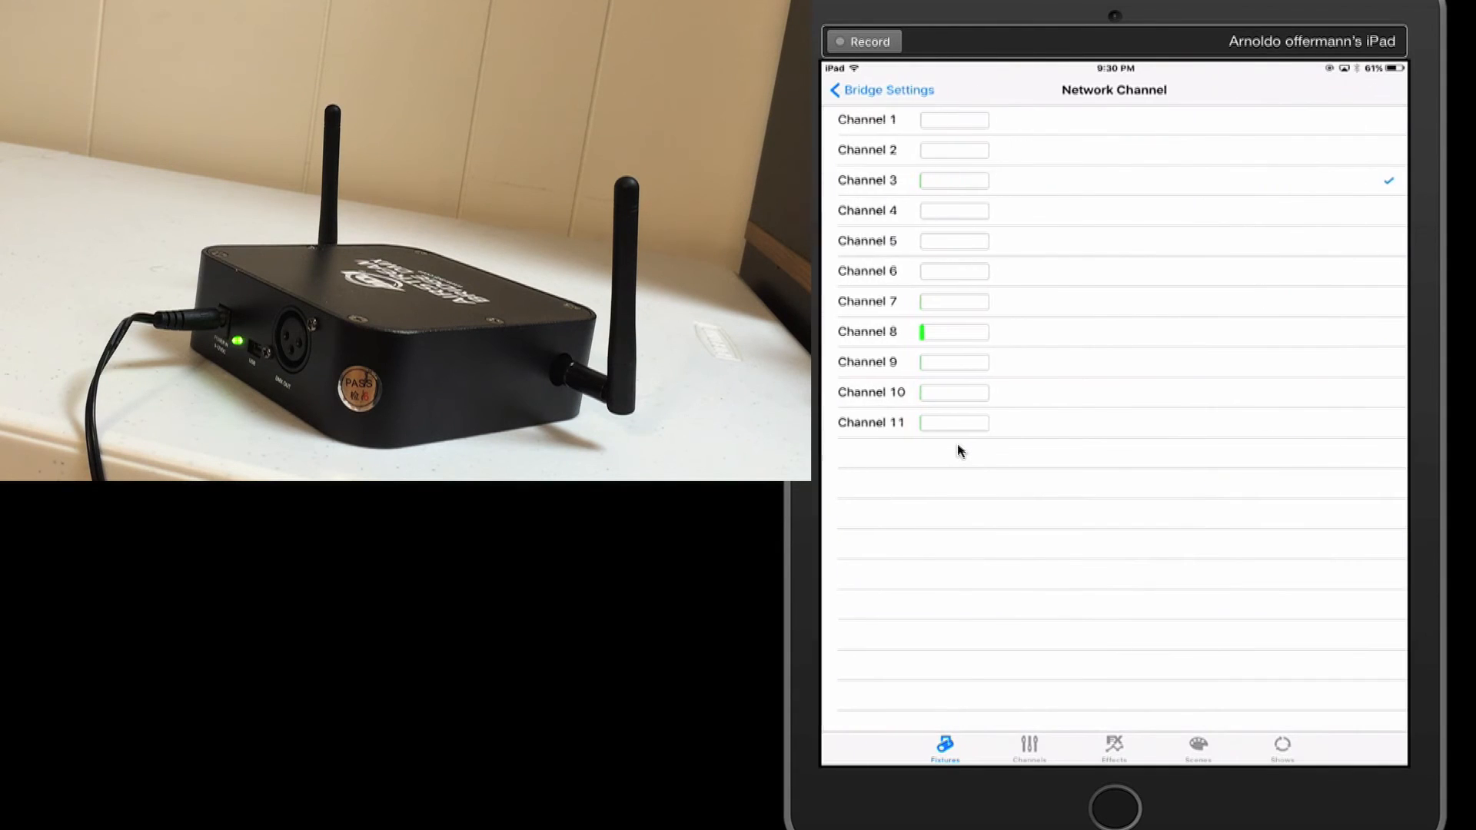
{"action": "left_click", "coordinate": [878, 89]}
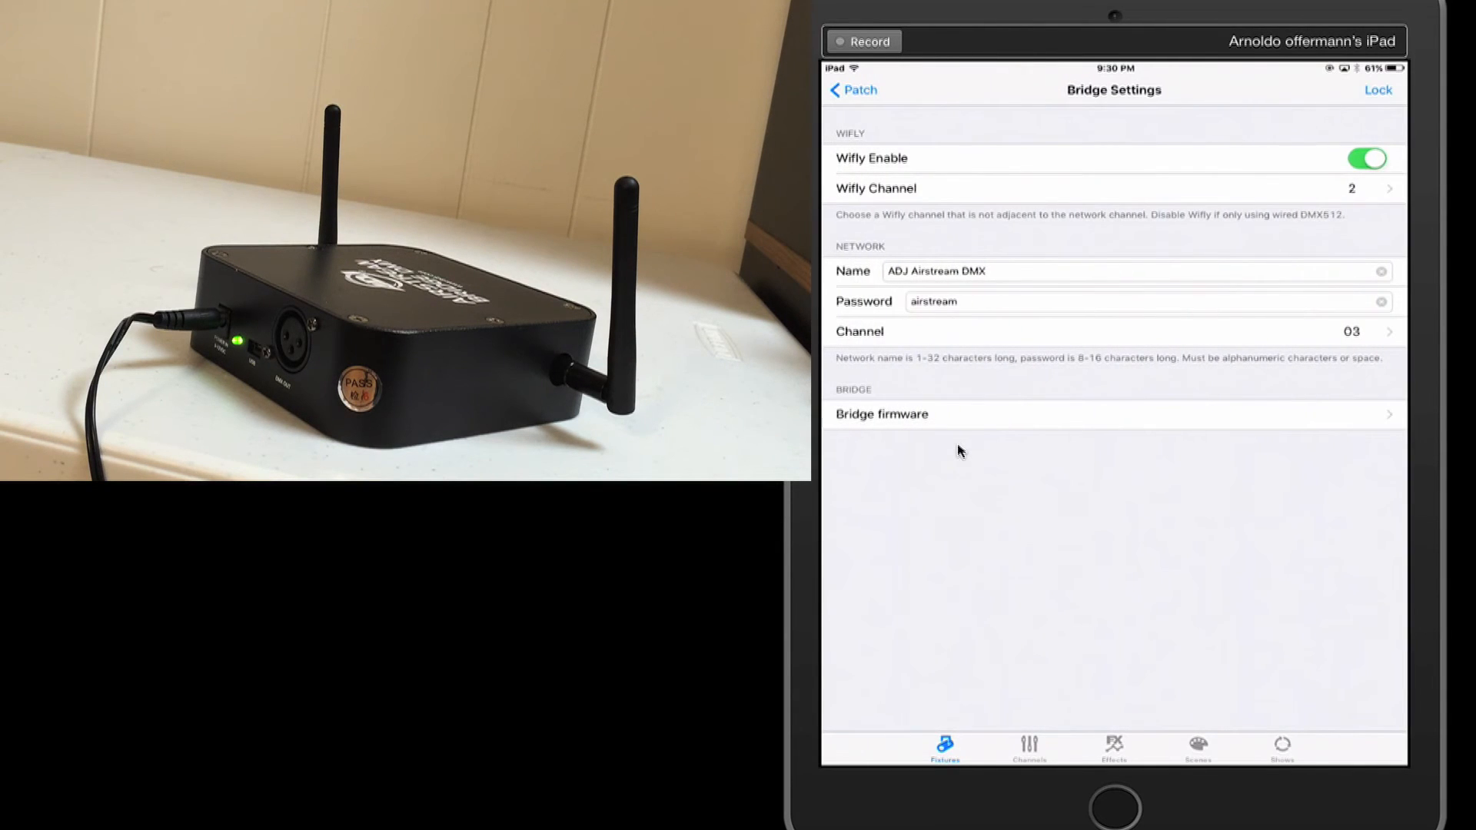
{"action": "left_click", "coordinate": [875, 187]}
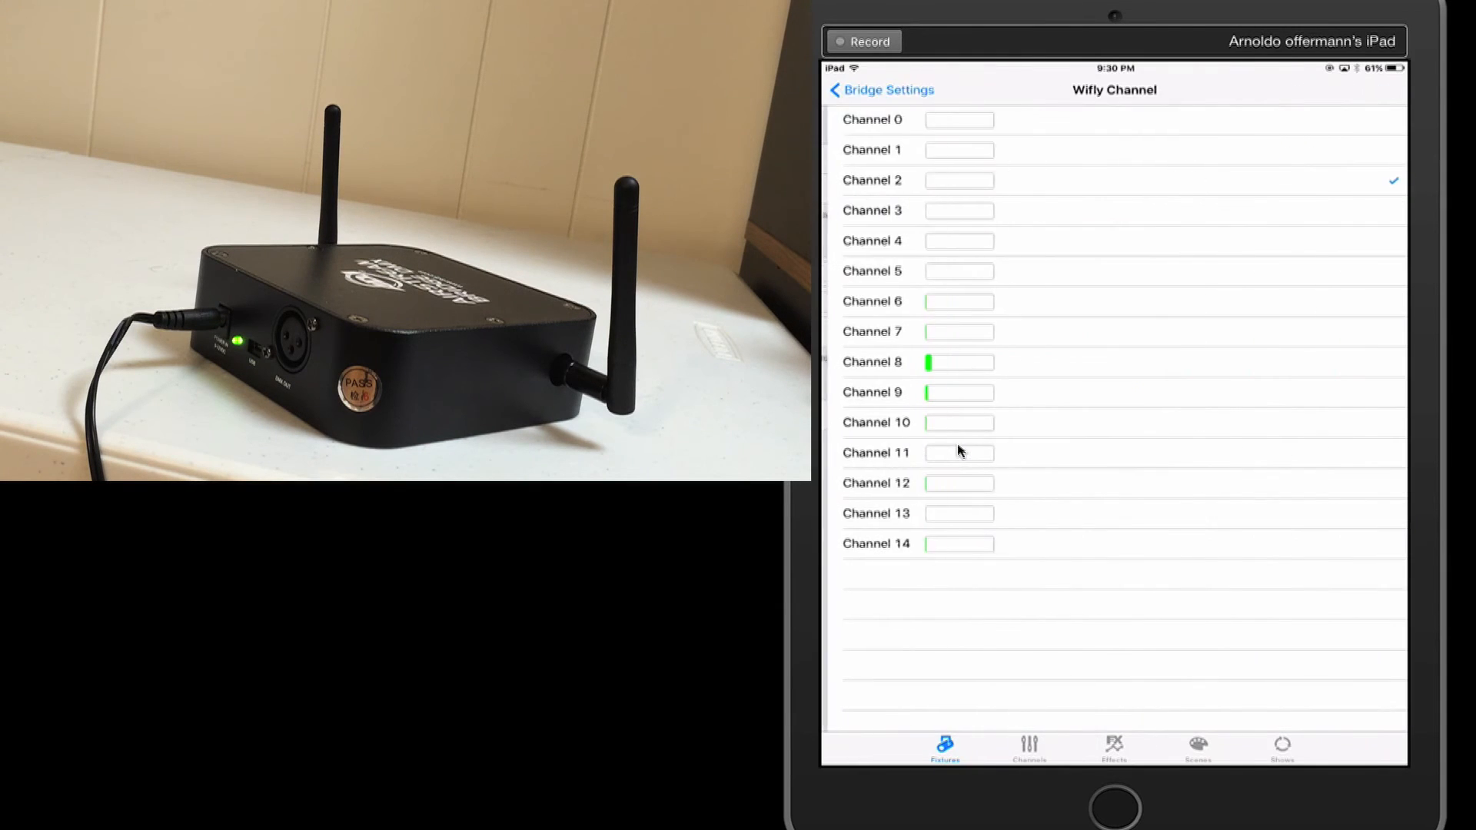
{"action": "left_click", "coordinate": [879, 89]}
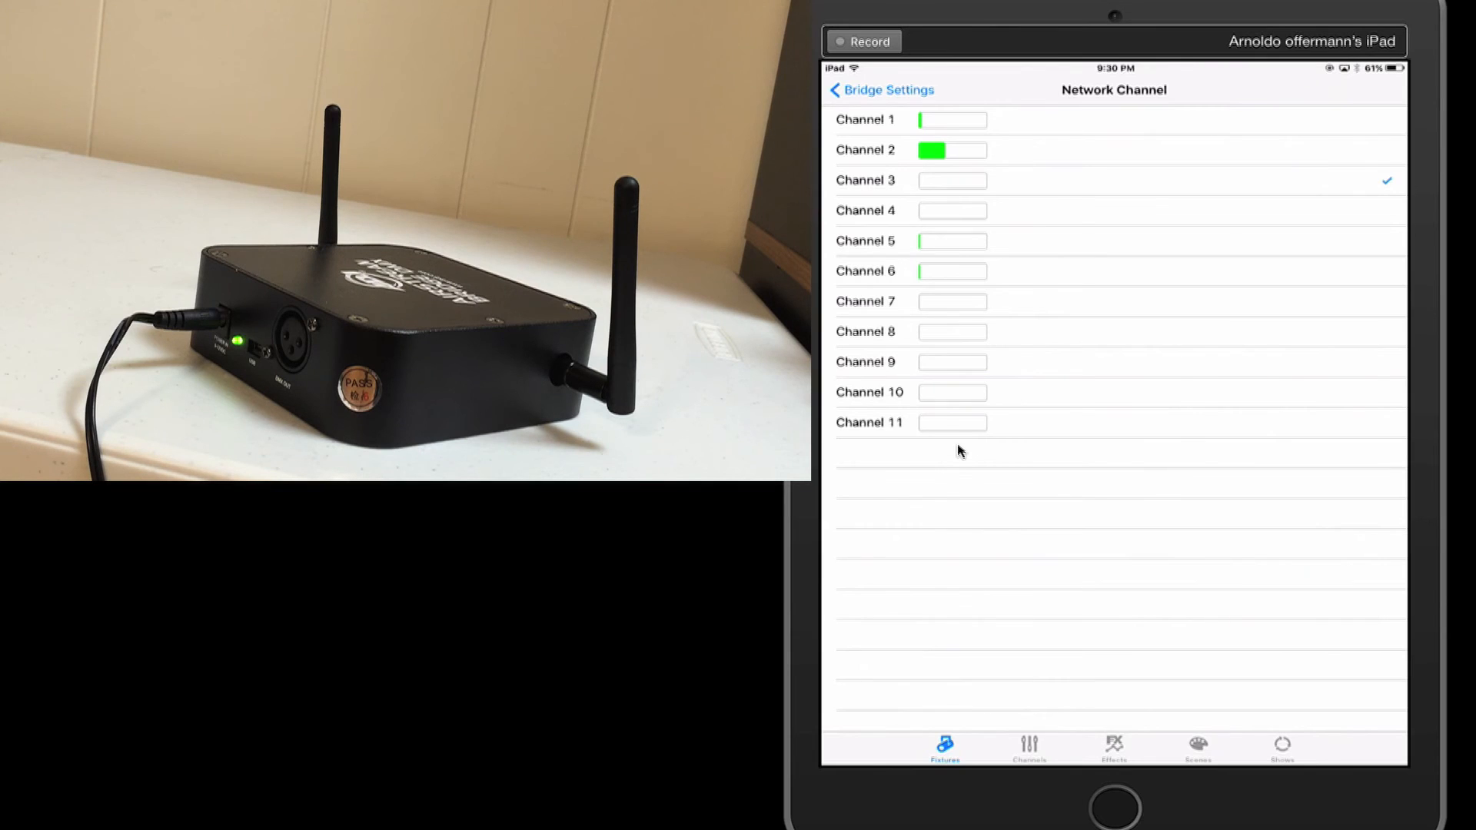
{"action": "left_click", "coordinate": [879, 89]}
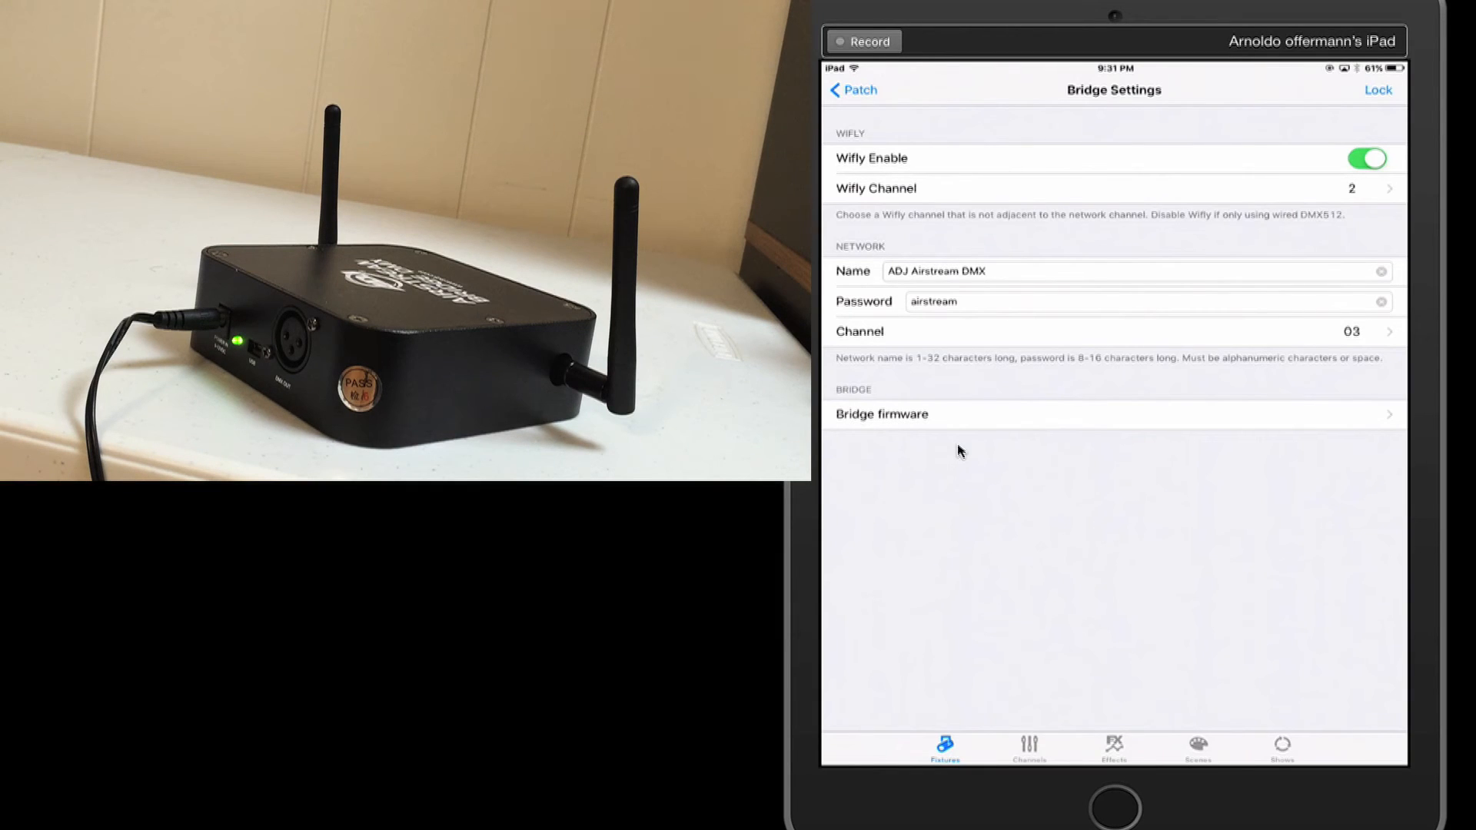
{"action": "left_click", "coordinate": [881, 414]}
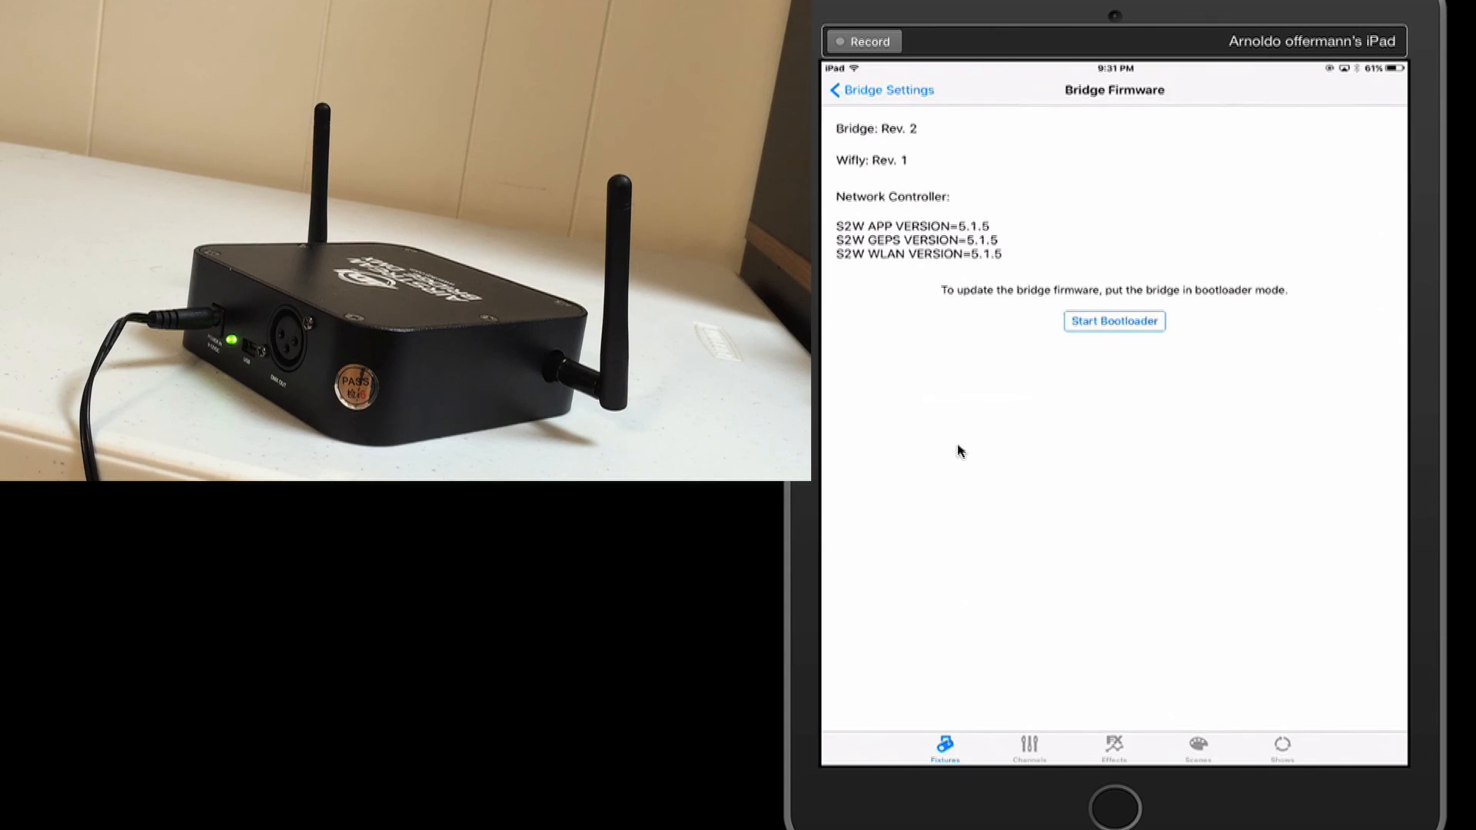
{"action": "left_click", "coordinate": [880, 89]}
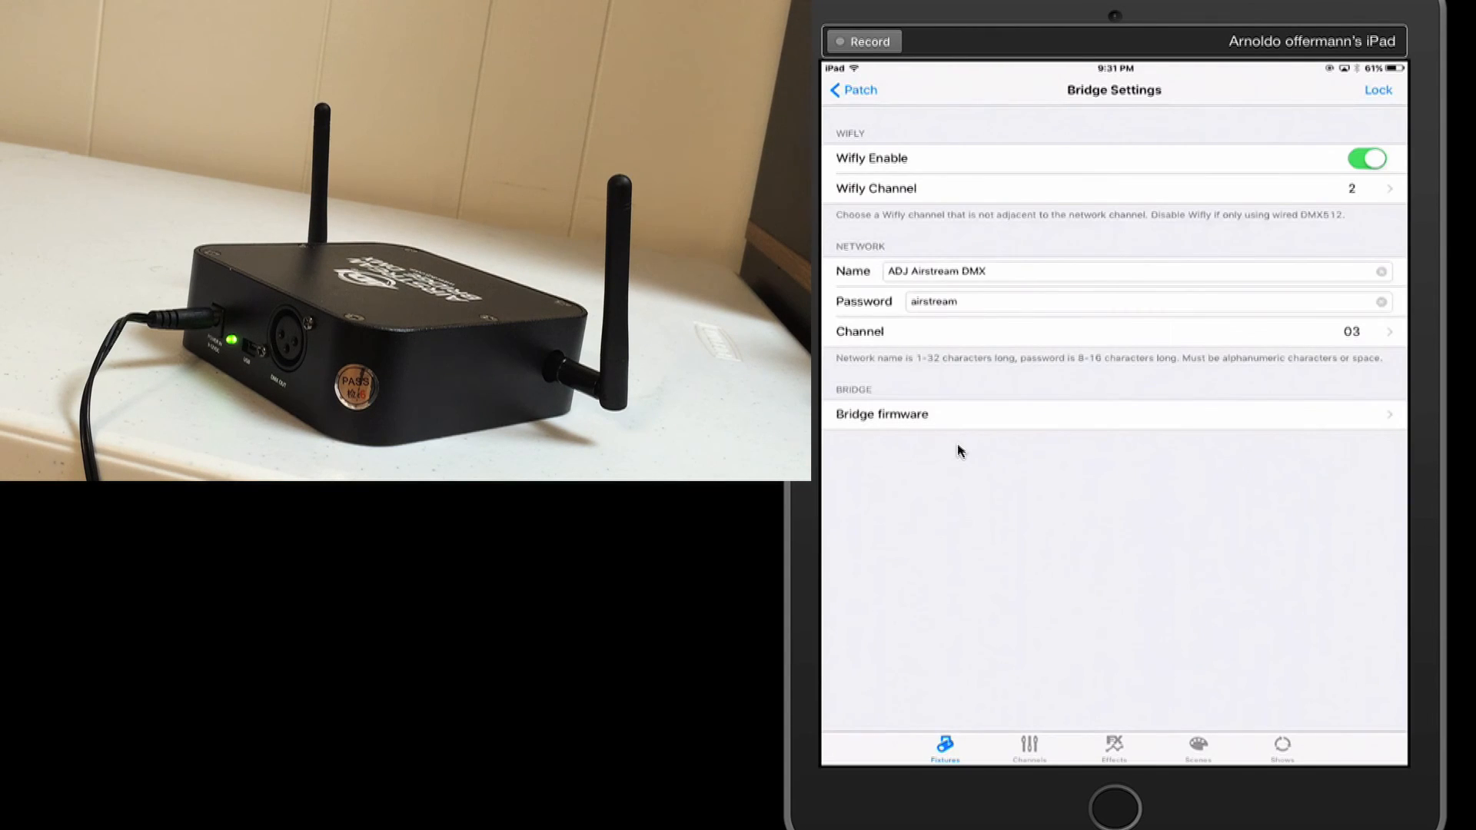
{"action": "left_click", "coordinate": [1375, 89]}
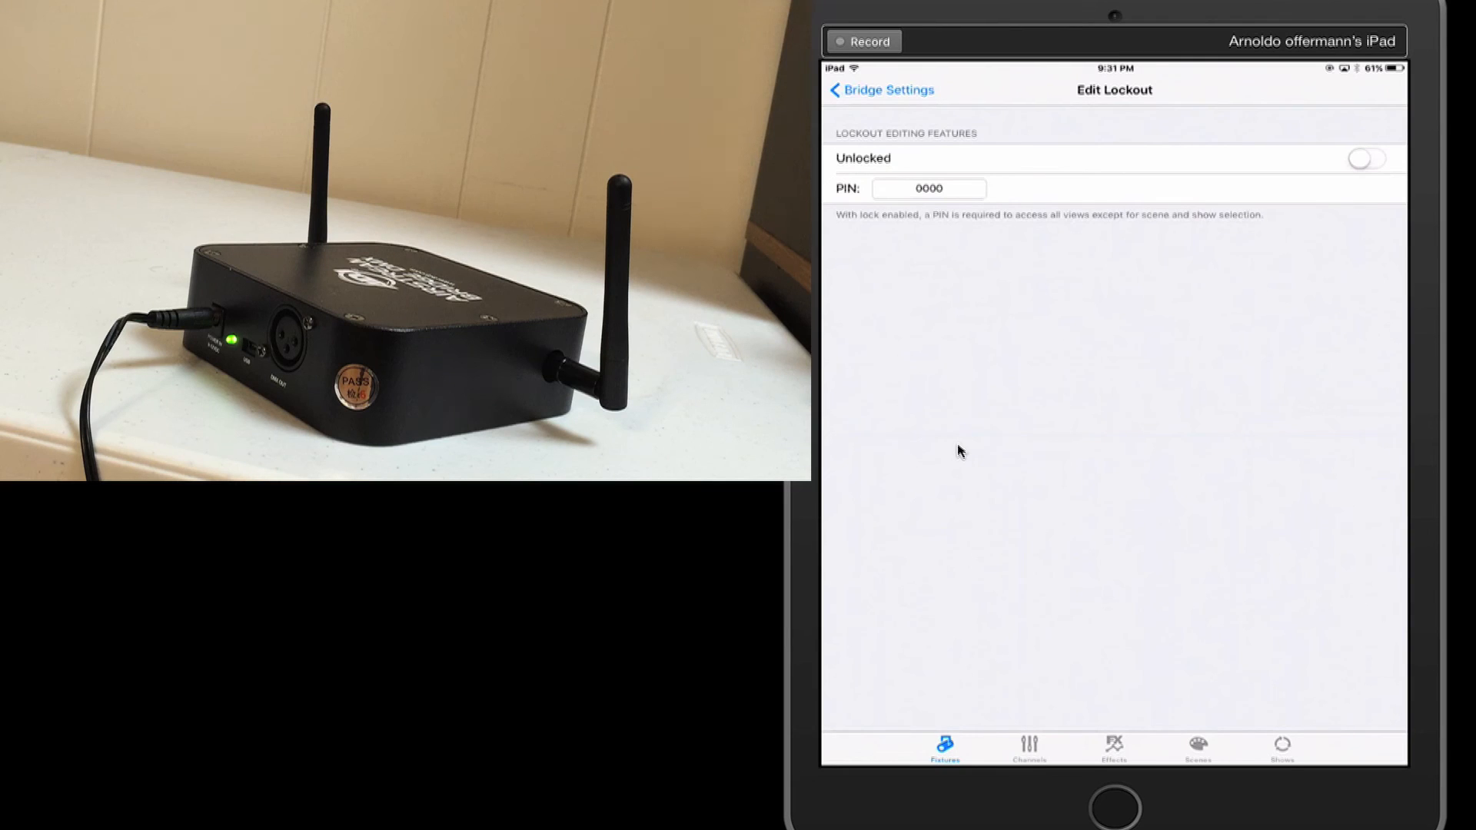
{"action": "left_click", "coordinate": [1365, 158]}
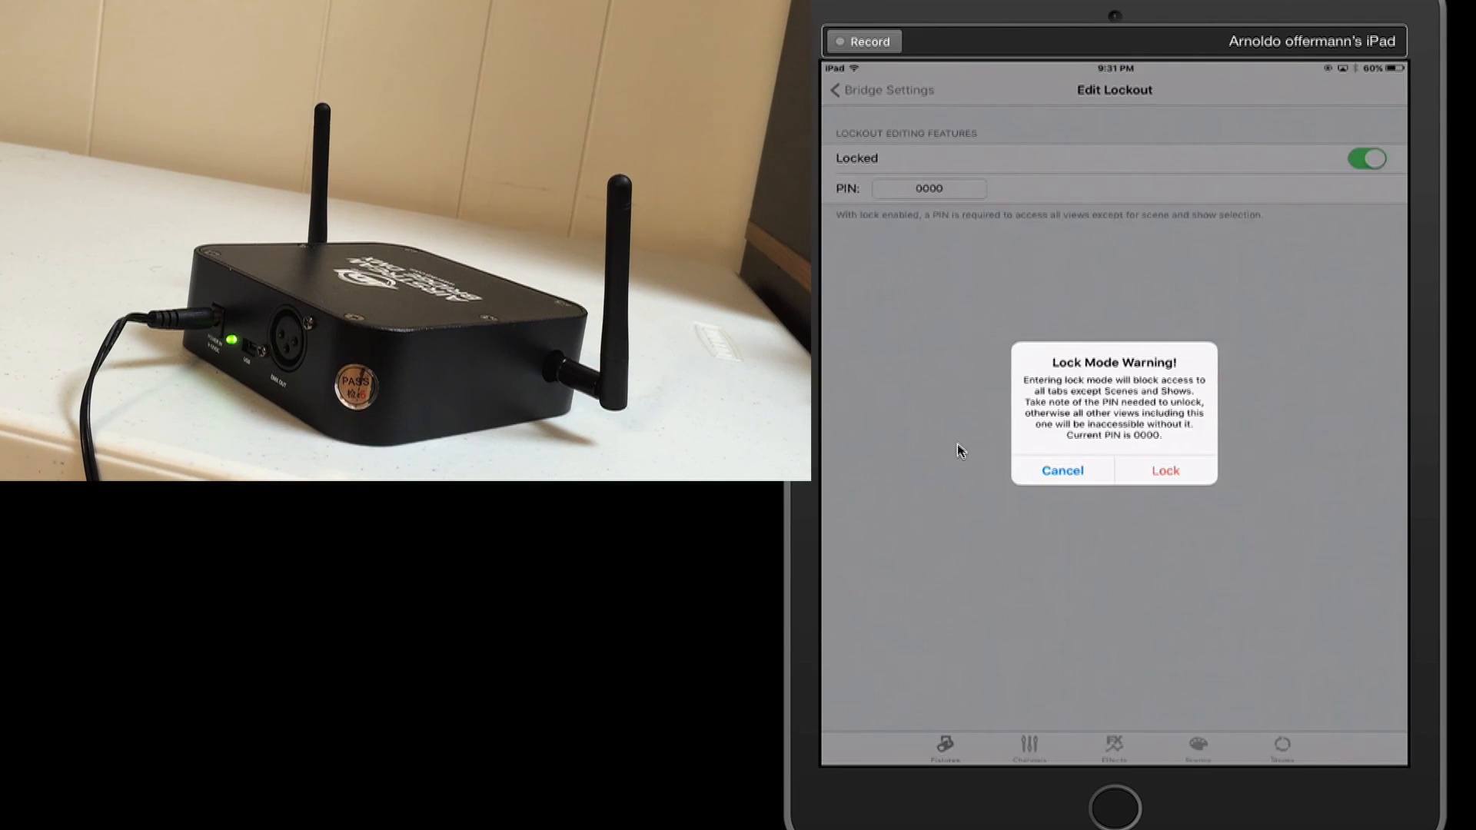
{"action": "left_click", "coordinate": [1164, 470]}
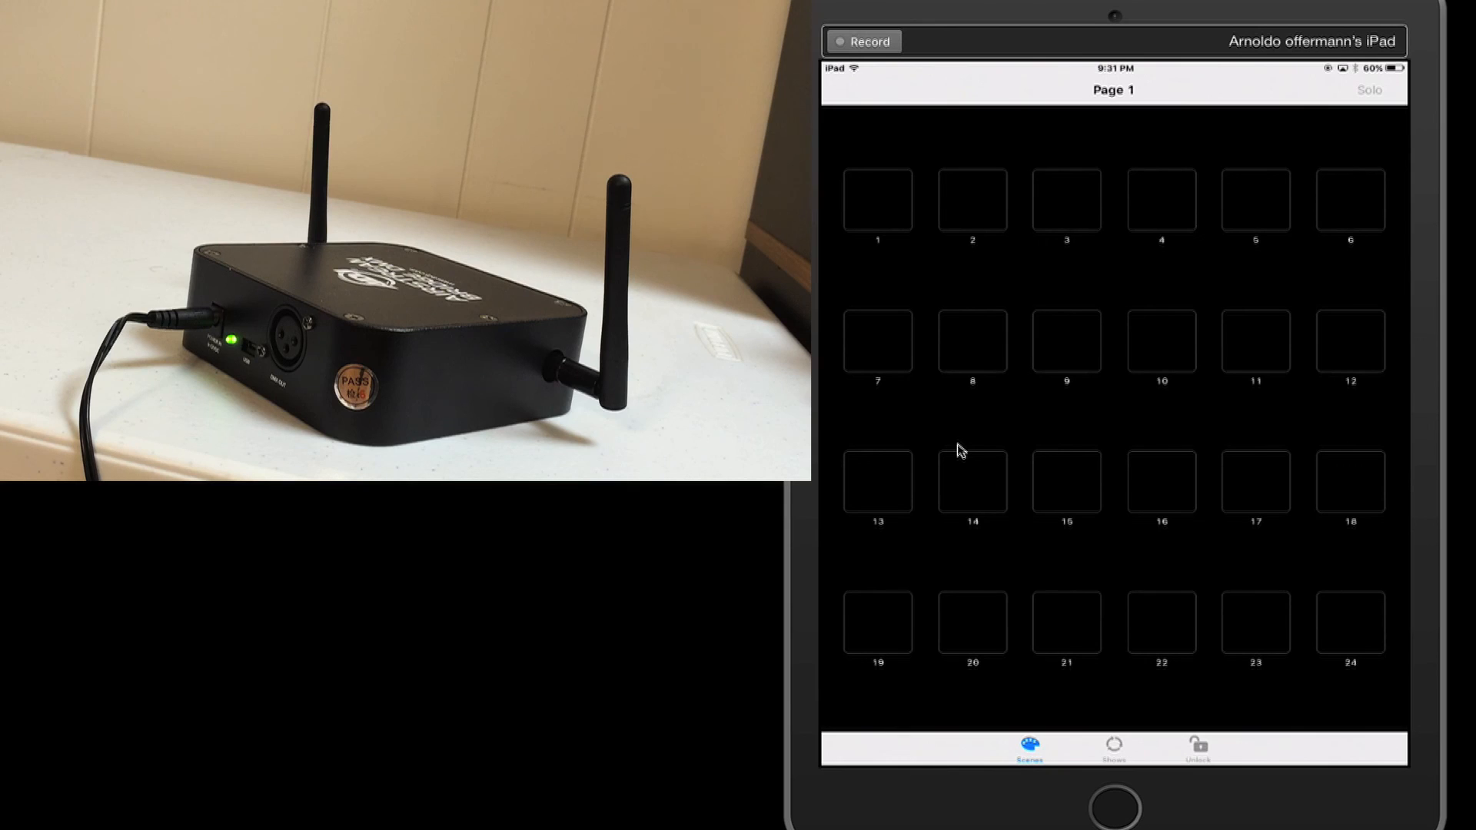